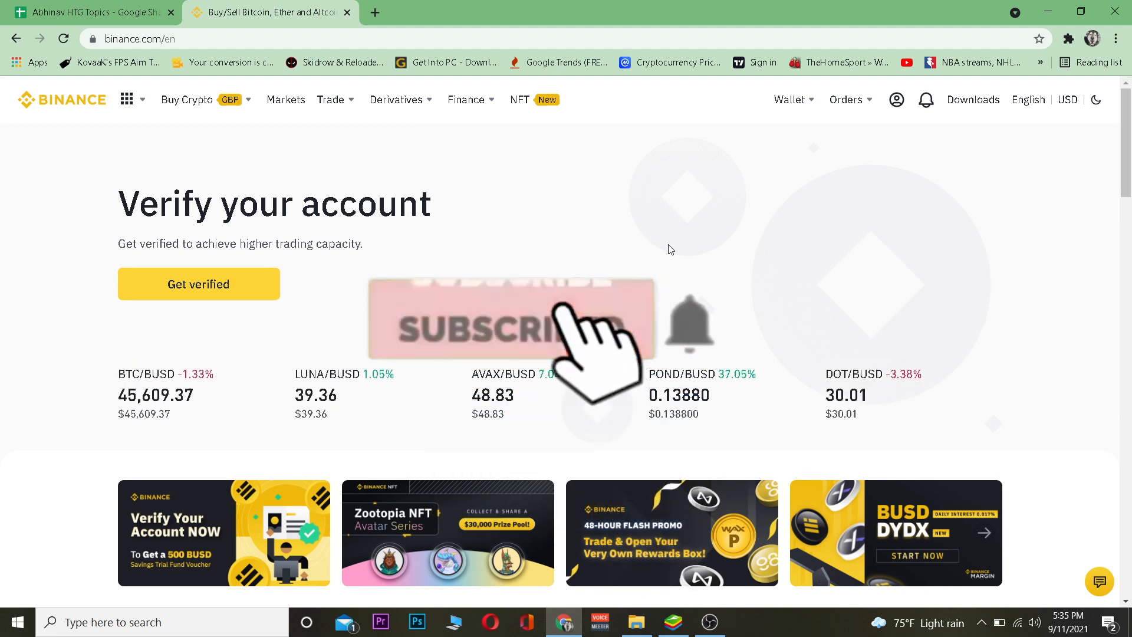
Reach the Fiat and Spot wallet's Withdraw page and choose USDT TetherUS as the coin.
left_click(512, 324)
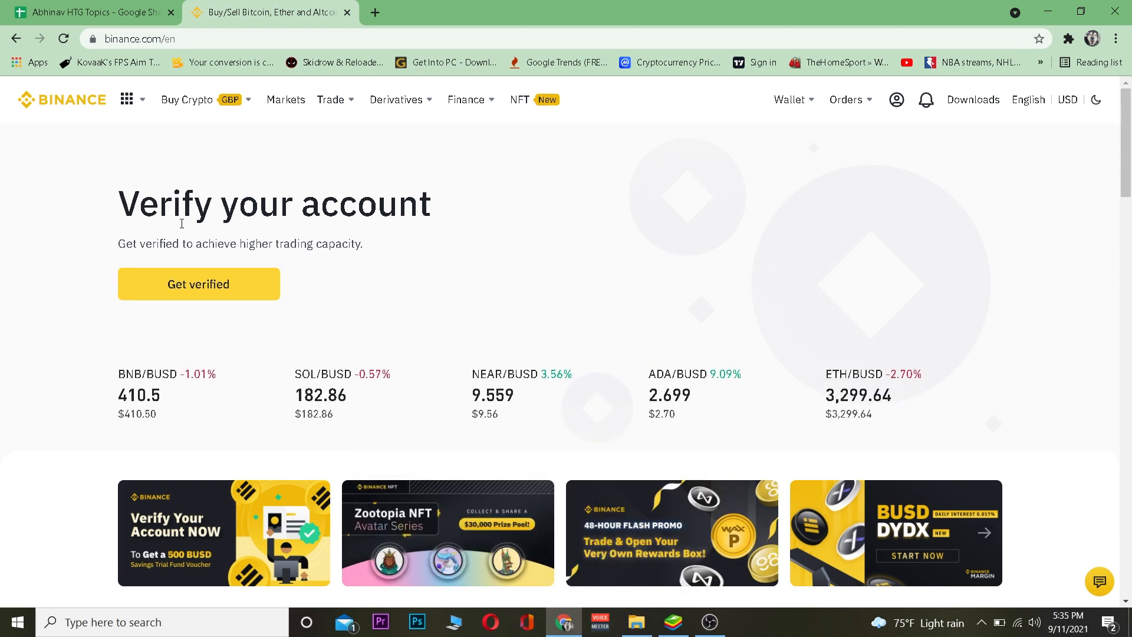
mouse_move(377, 151)
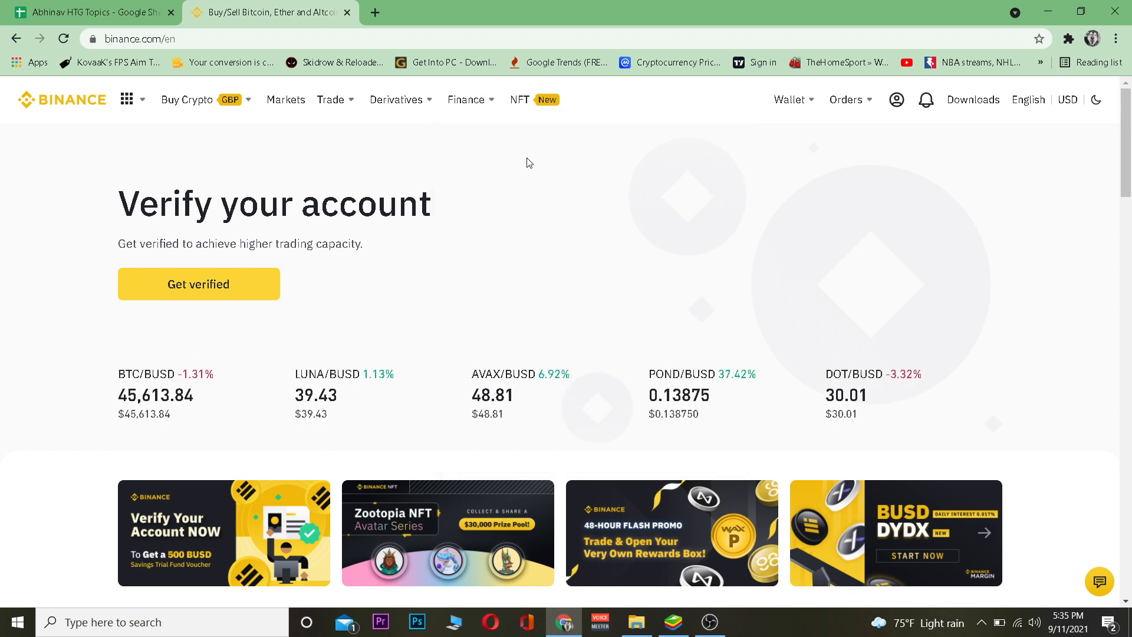
left_click(790, 99)
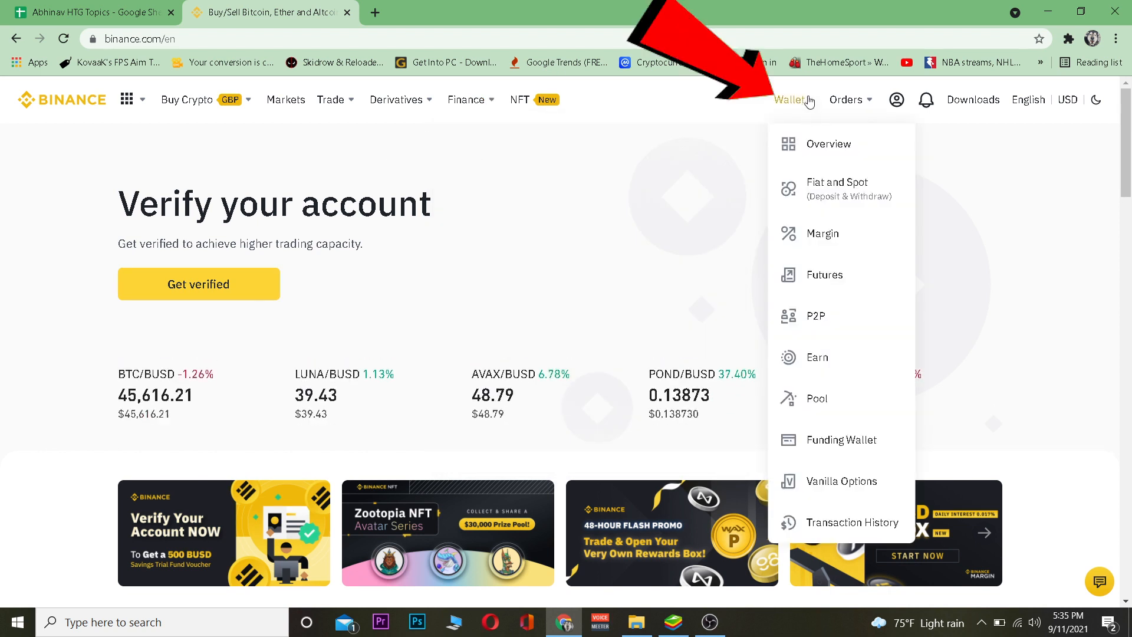
left_click(838, 187)
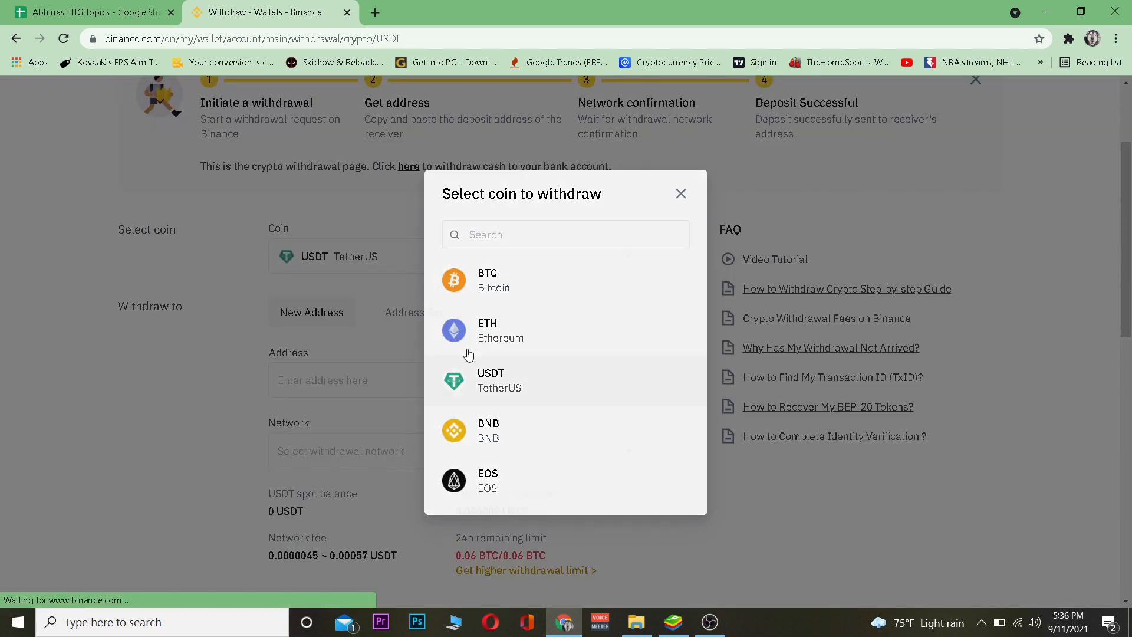
left_click(491, 380)
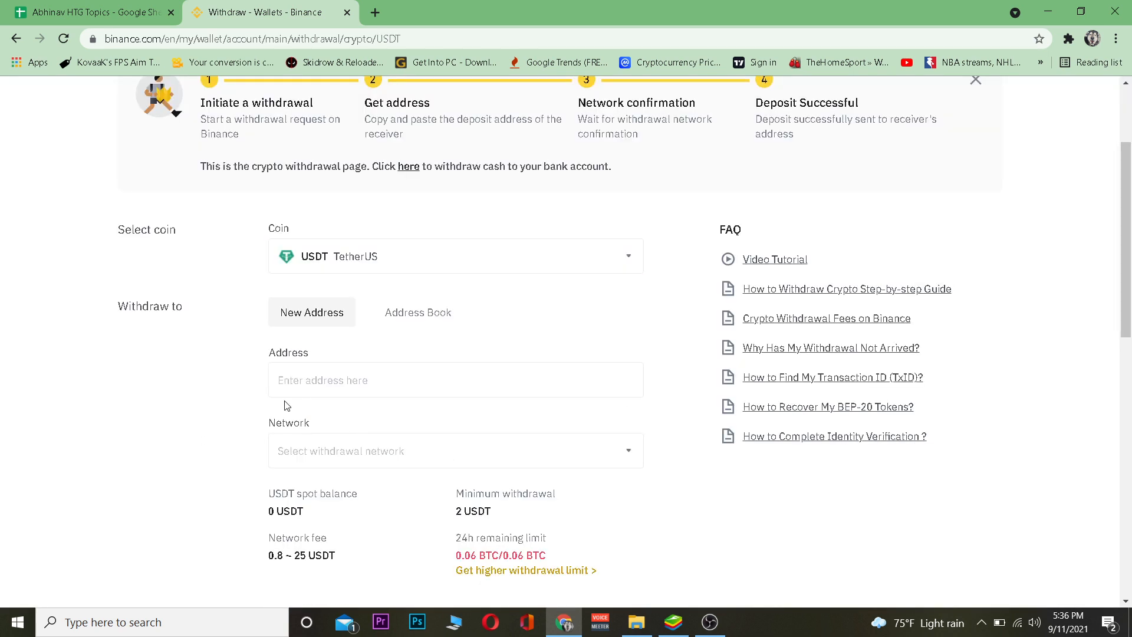
Add the Tether USD (USDT) token to MetaMask by searching 'usdt', then copy the wallet address.
left_click(674, 623)
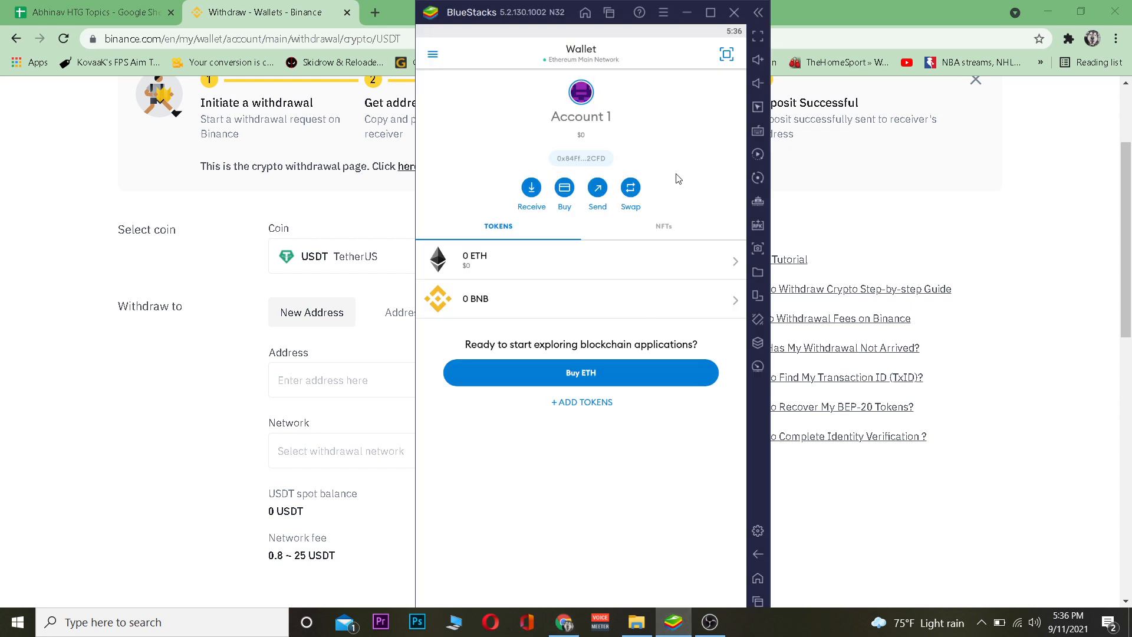
mouse_move(602, 403)
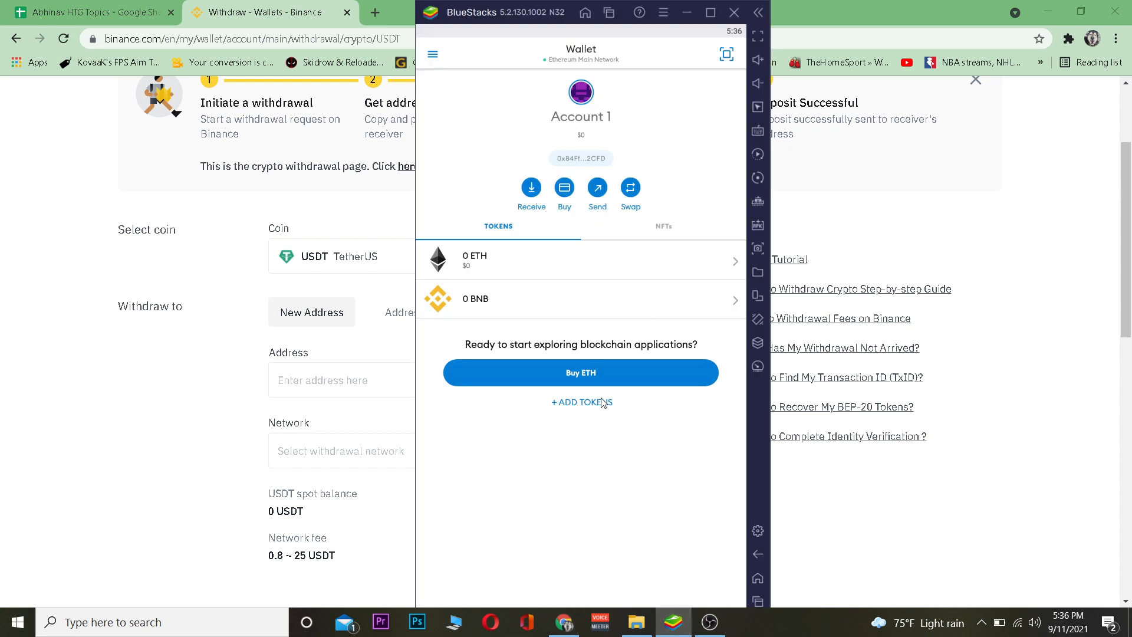
left_click(580, 402)
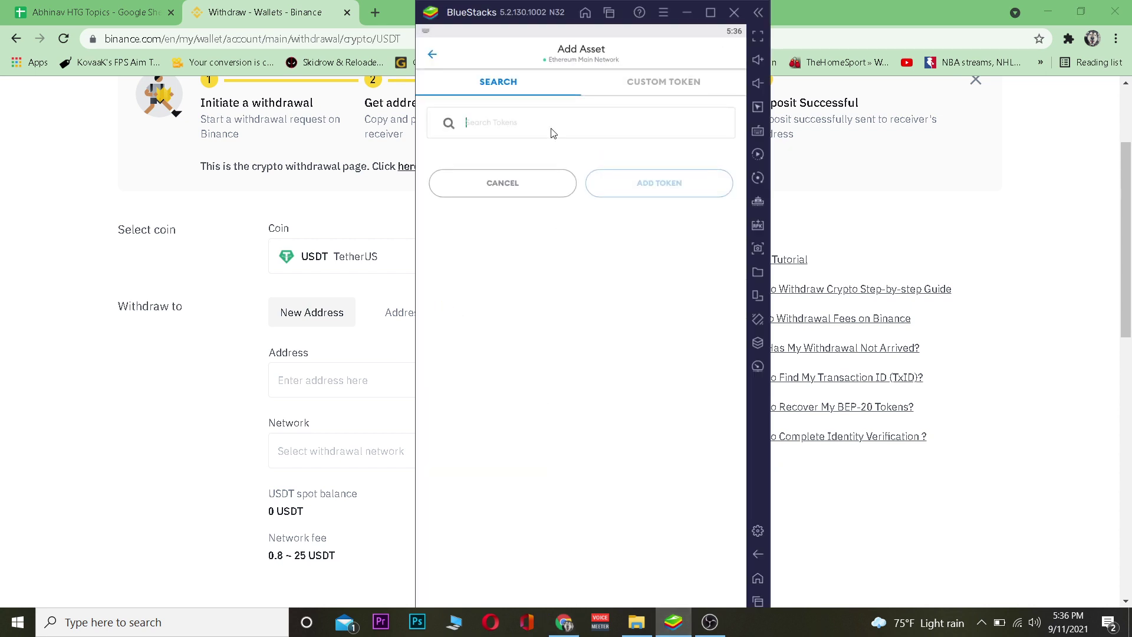
type("usdt")
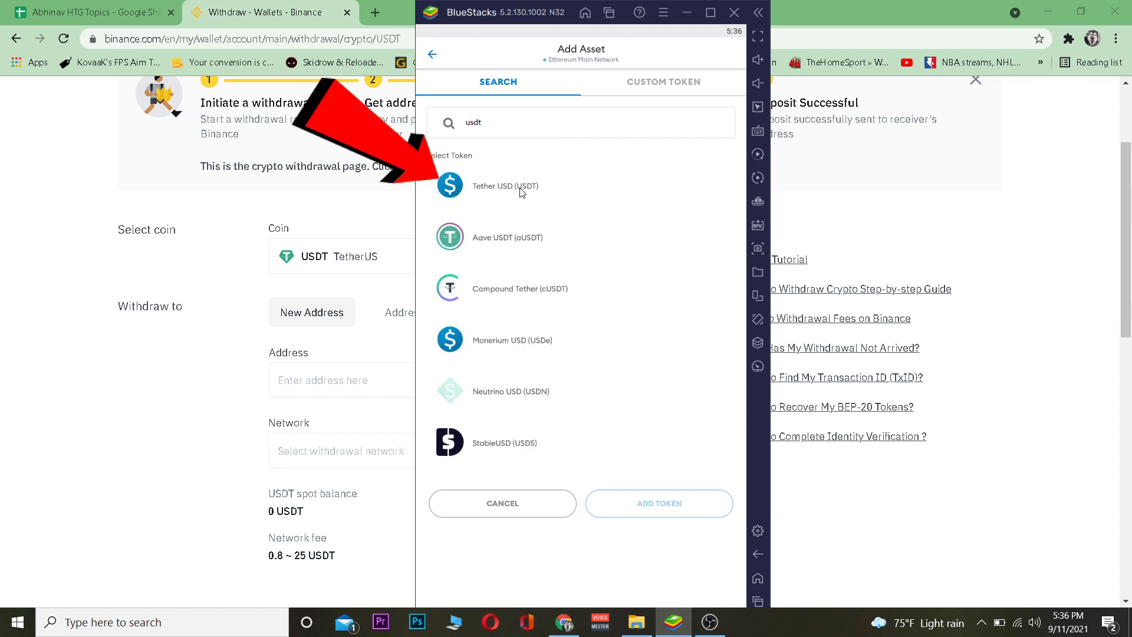
left_click(521, 187)
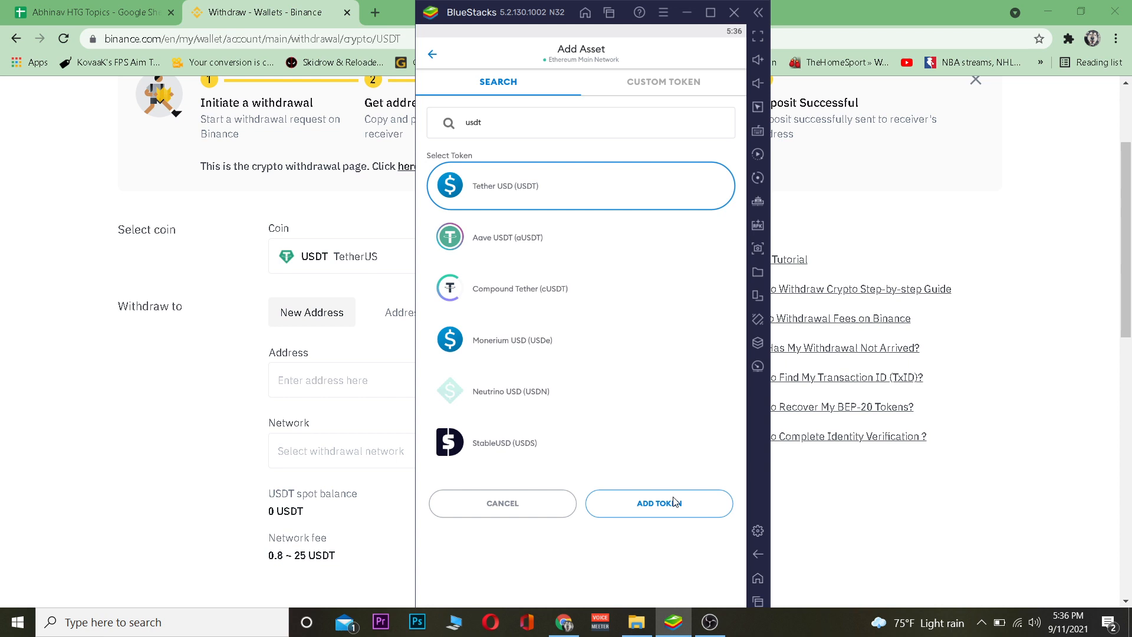
left_click(659, 502)
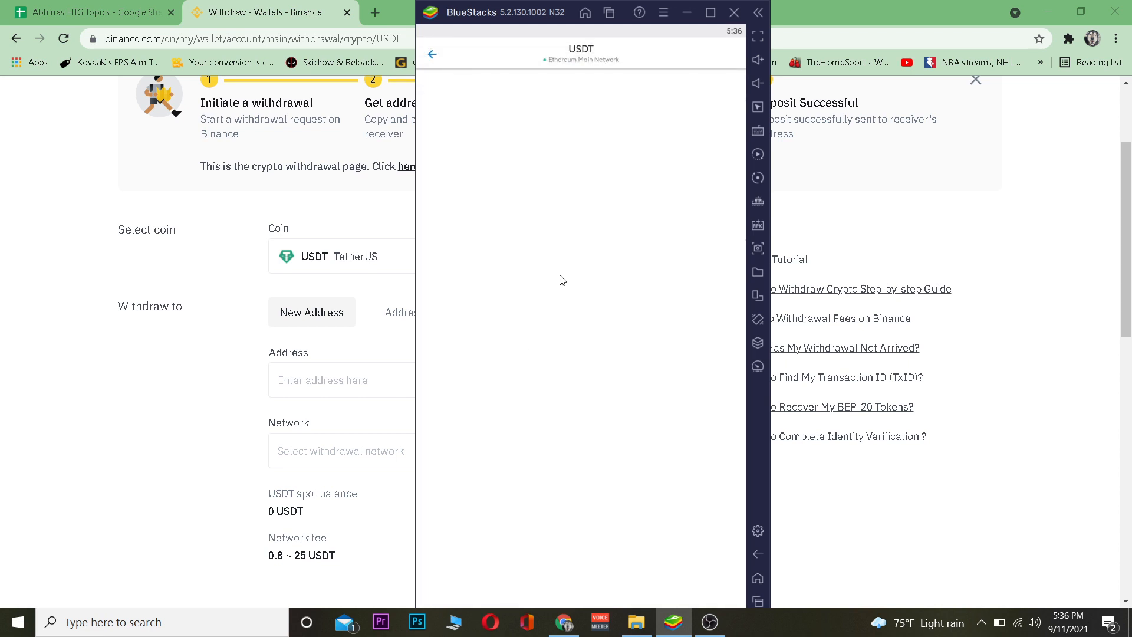
mouse_move(496, 125)
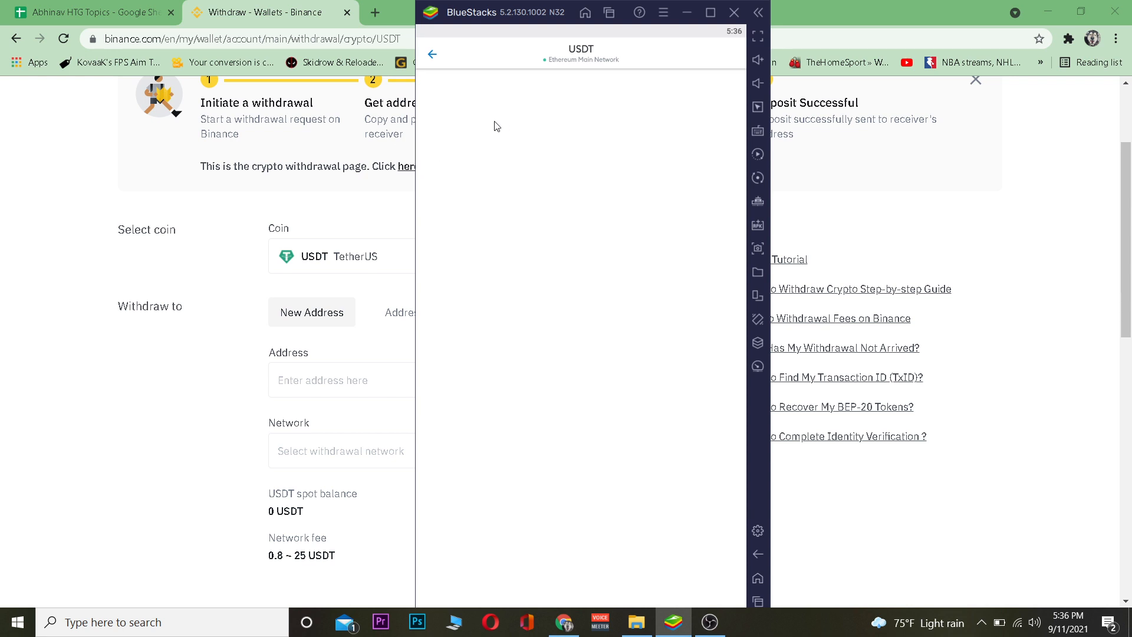
mouse_move(608, 115)
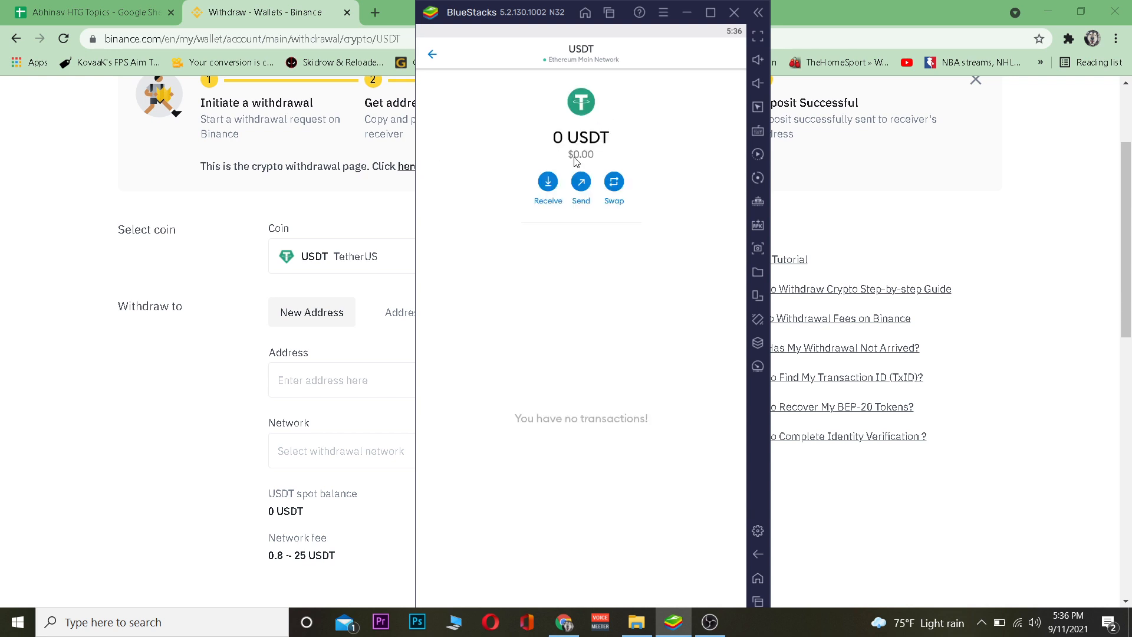
left_click(547, 182)
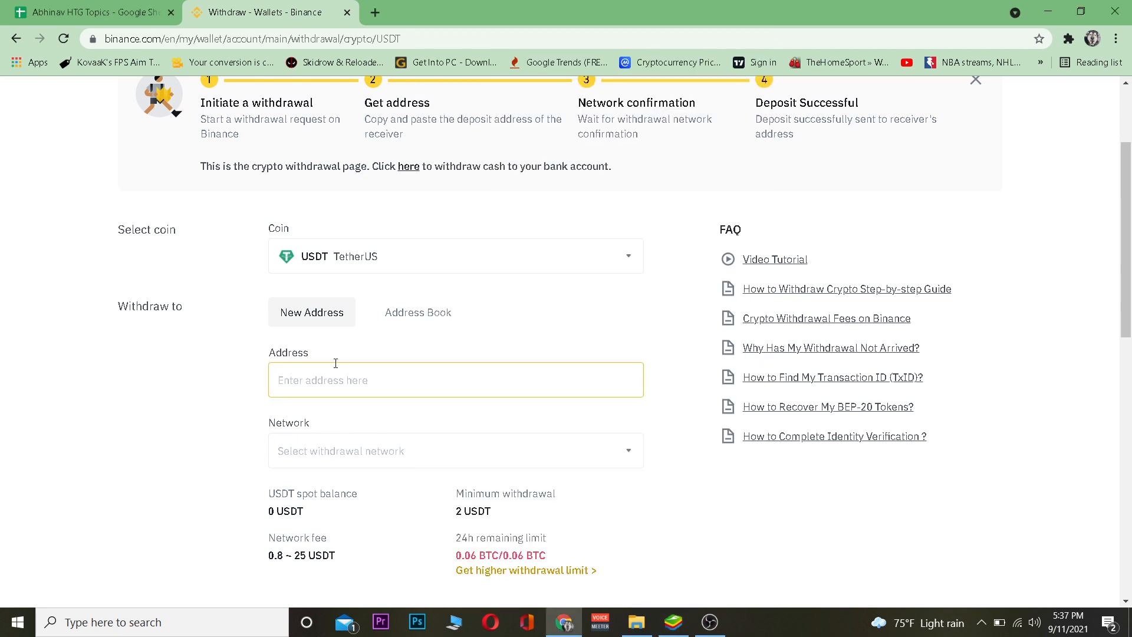
Set the network to BSC Binance Smart Chain (BEP20) and the amount to 48 USDT.
left_click(456, 451)
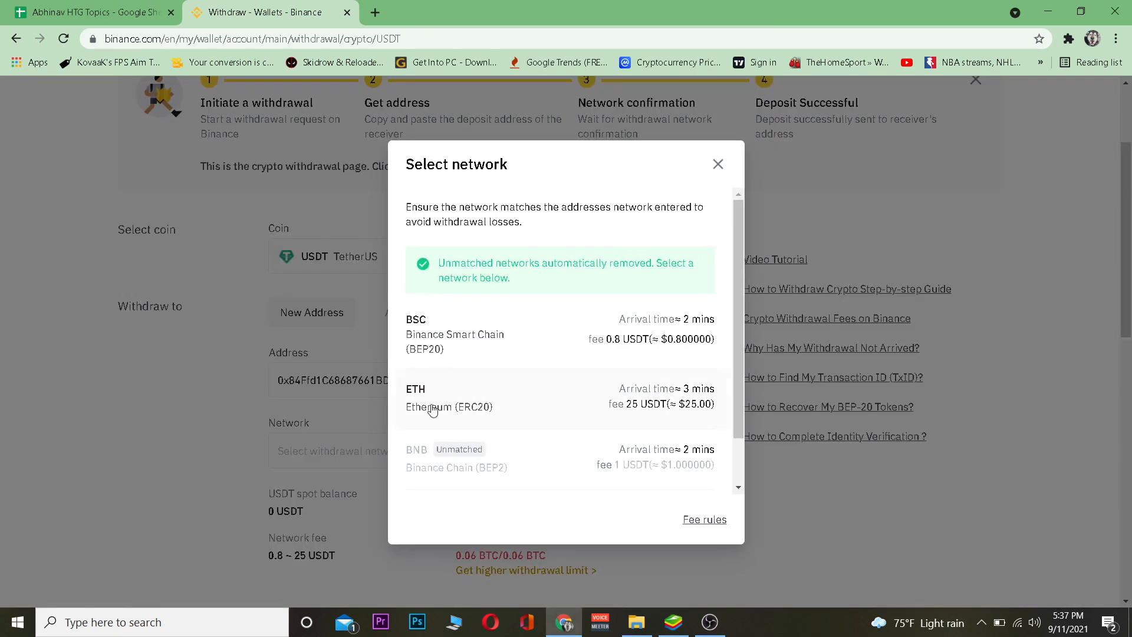
mouse_move(542, 374)
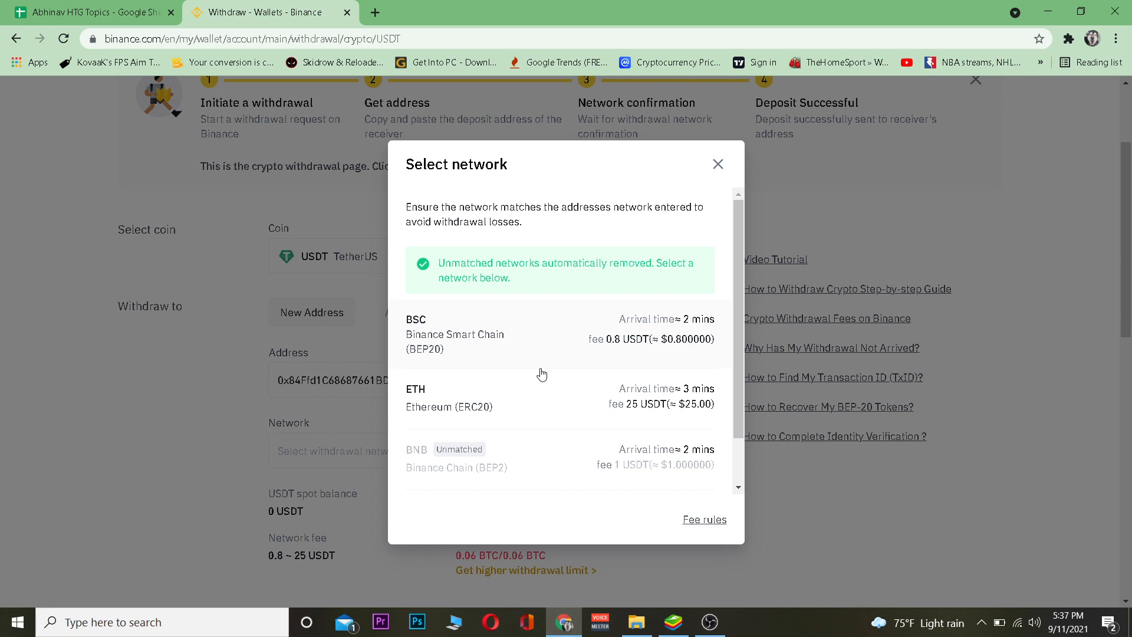
mouse_move(505, 338)
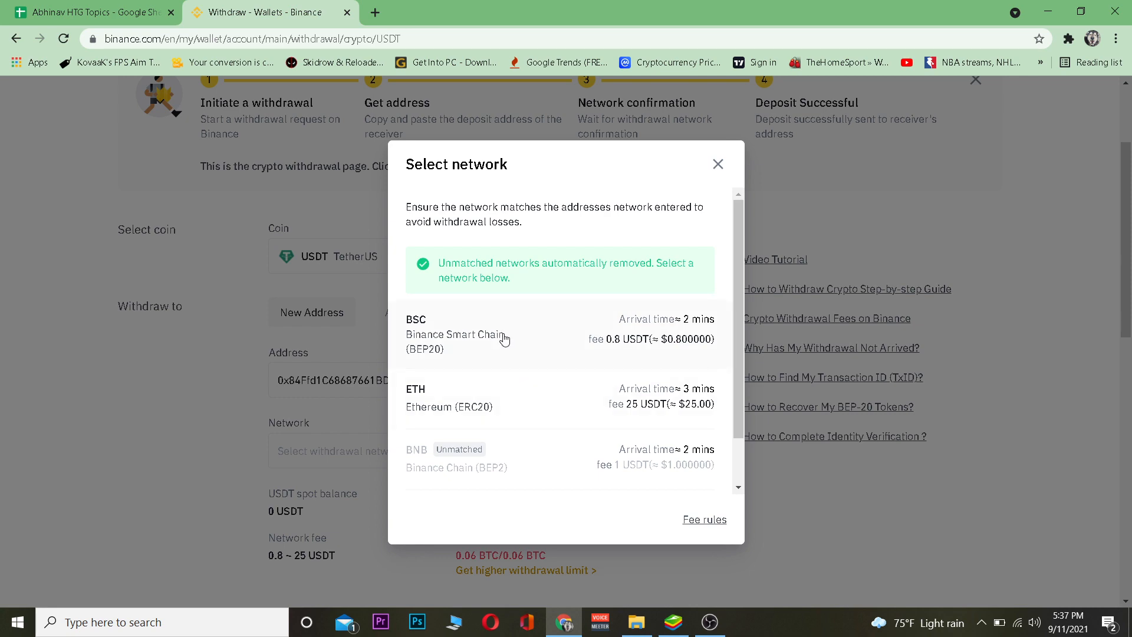
left_click(476, 334)
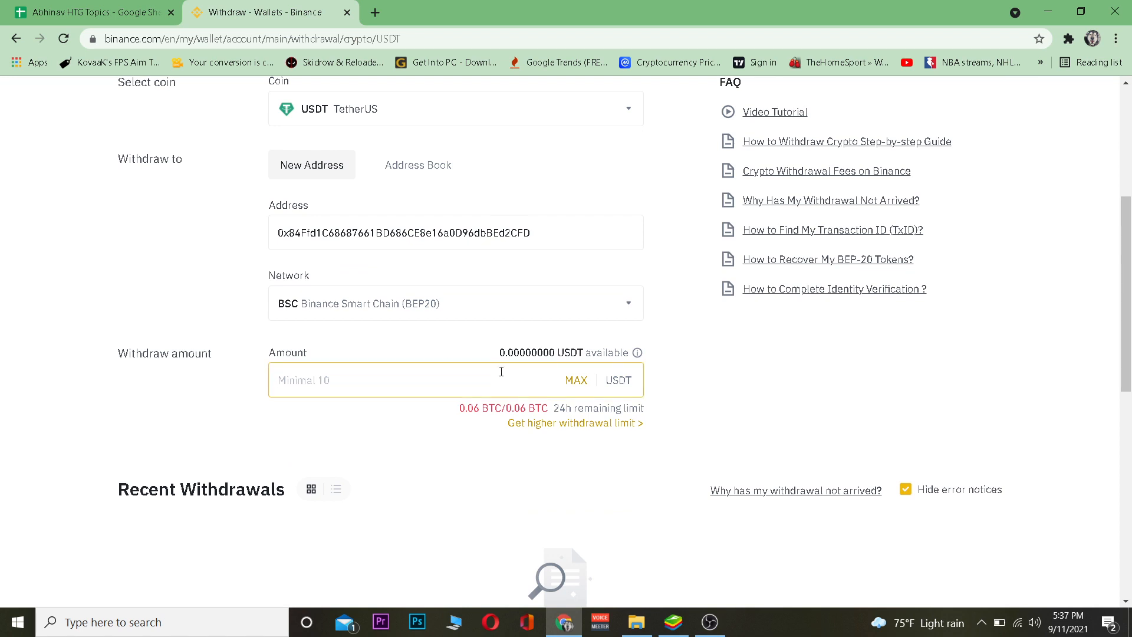
type("48")
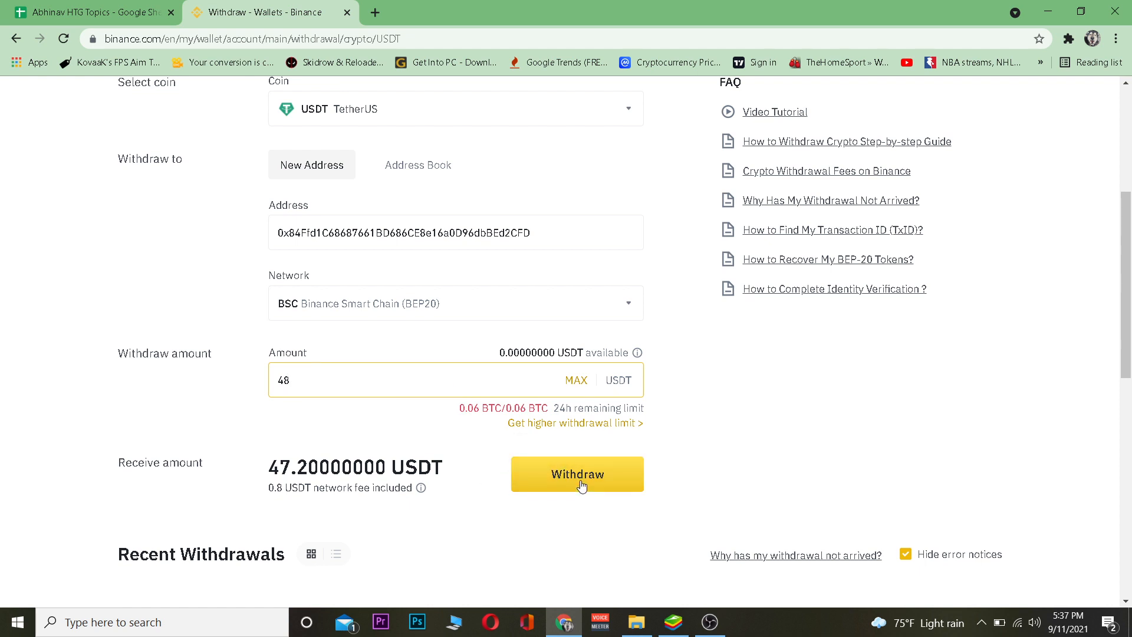
mouse_move(497, 566)
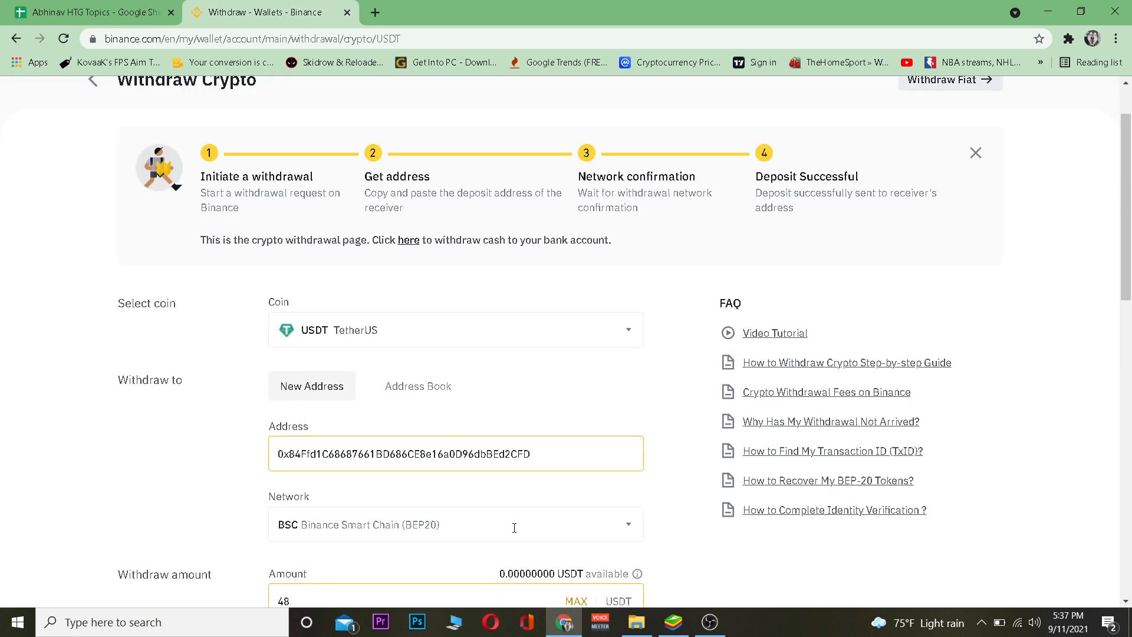
Switch to Address Book and back to New Address, leaving address and network blank.
left_click(418, 385)
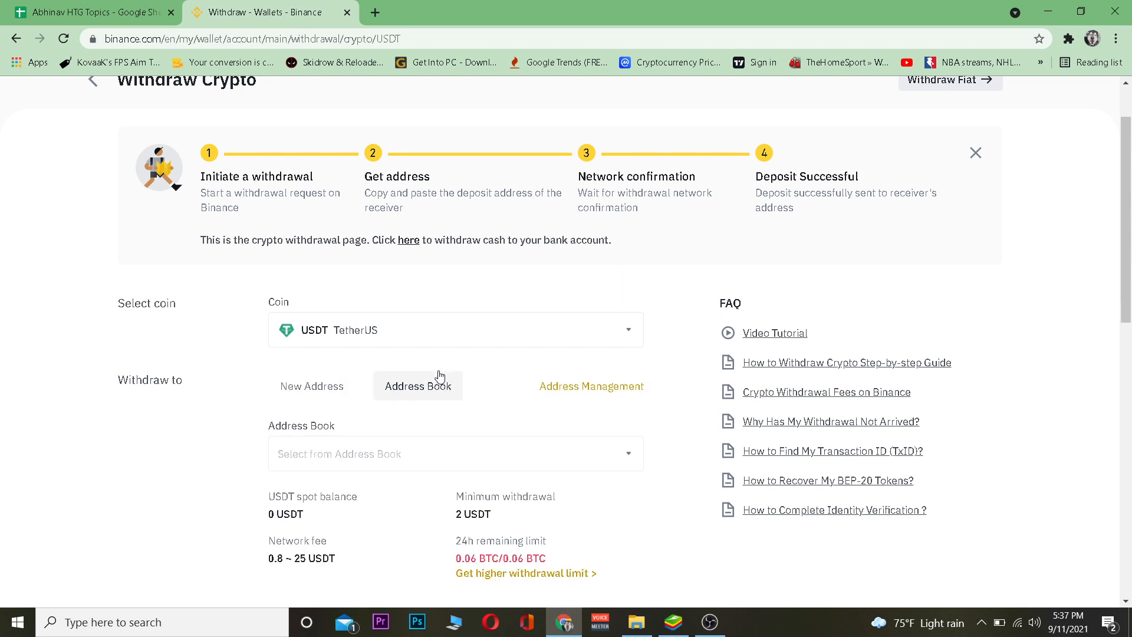
mouse_move(418, 385)
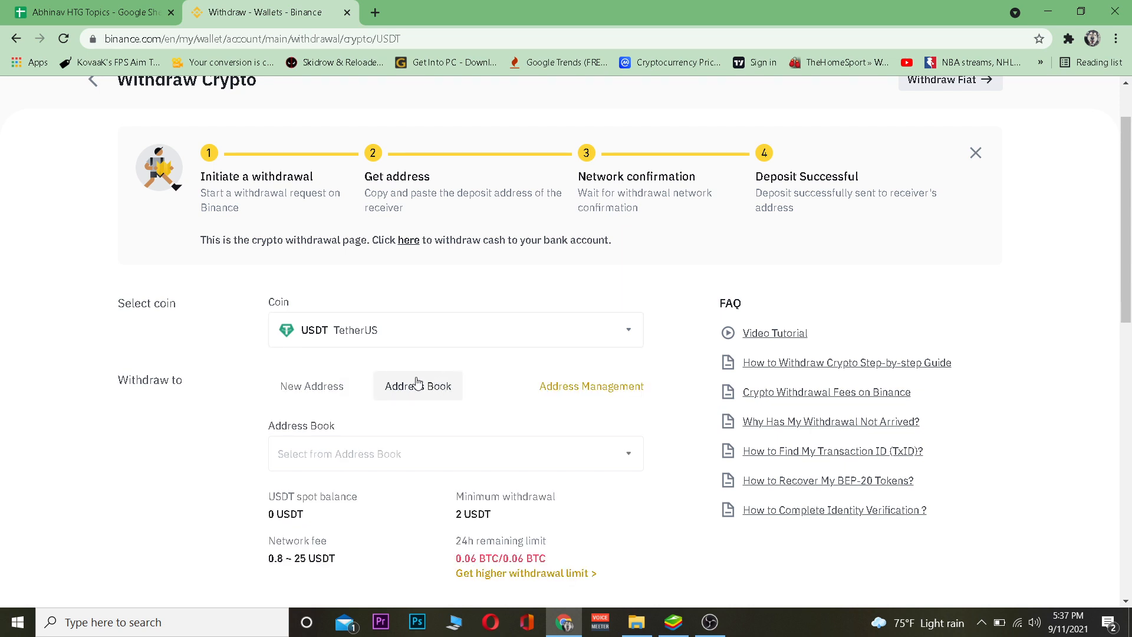
left_click(311, 386)
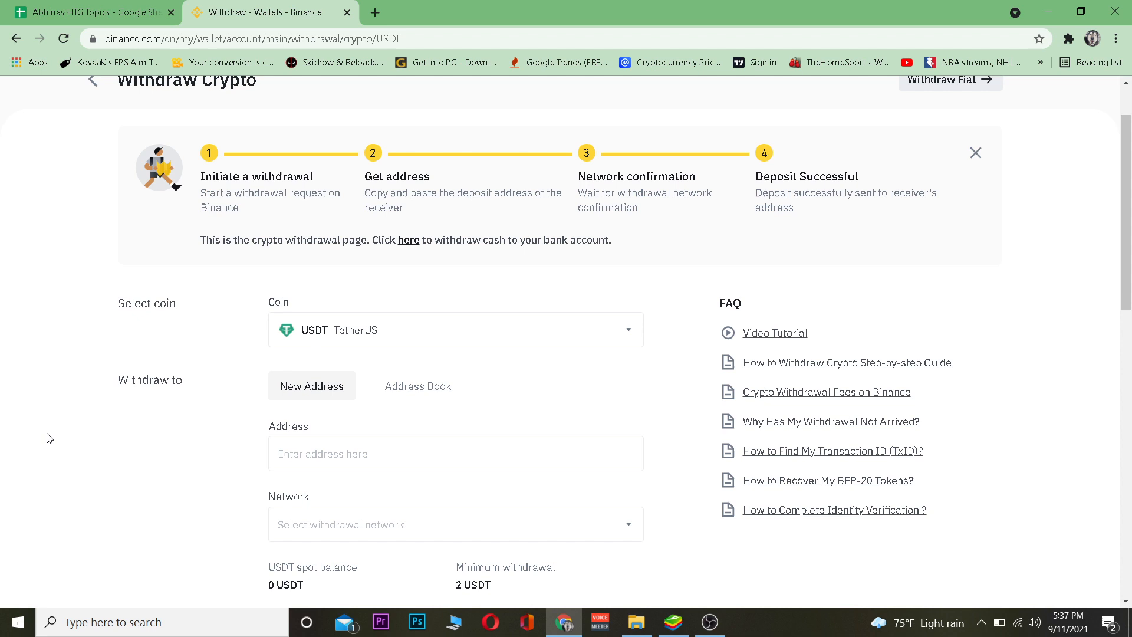
mouse_move(101, 430)
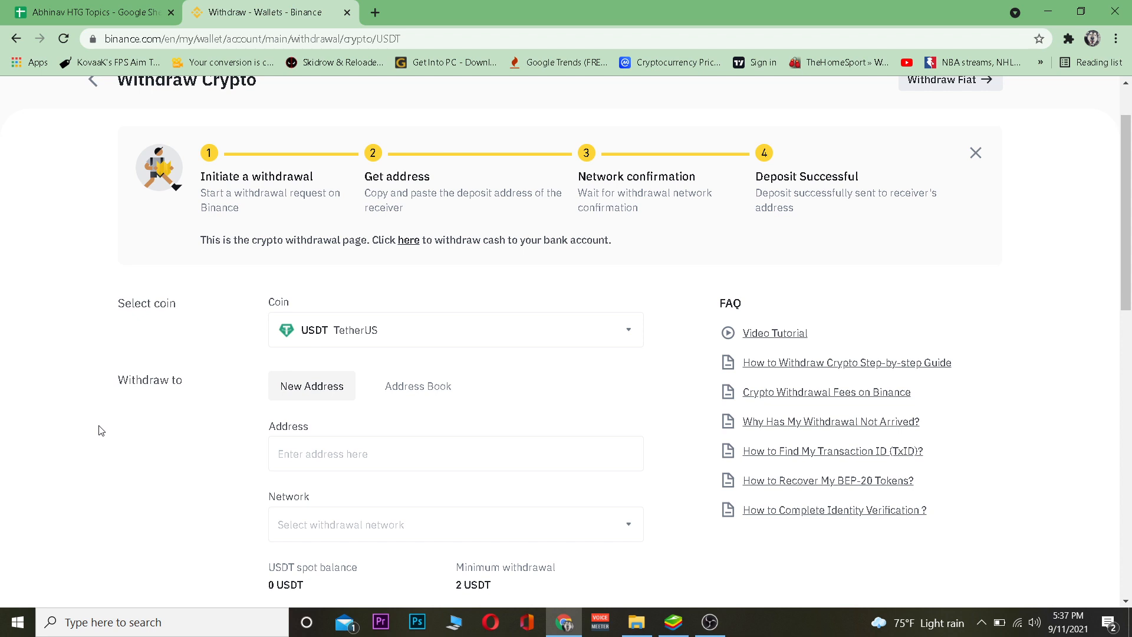
mouse_move(172, 419)
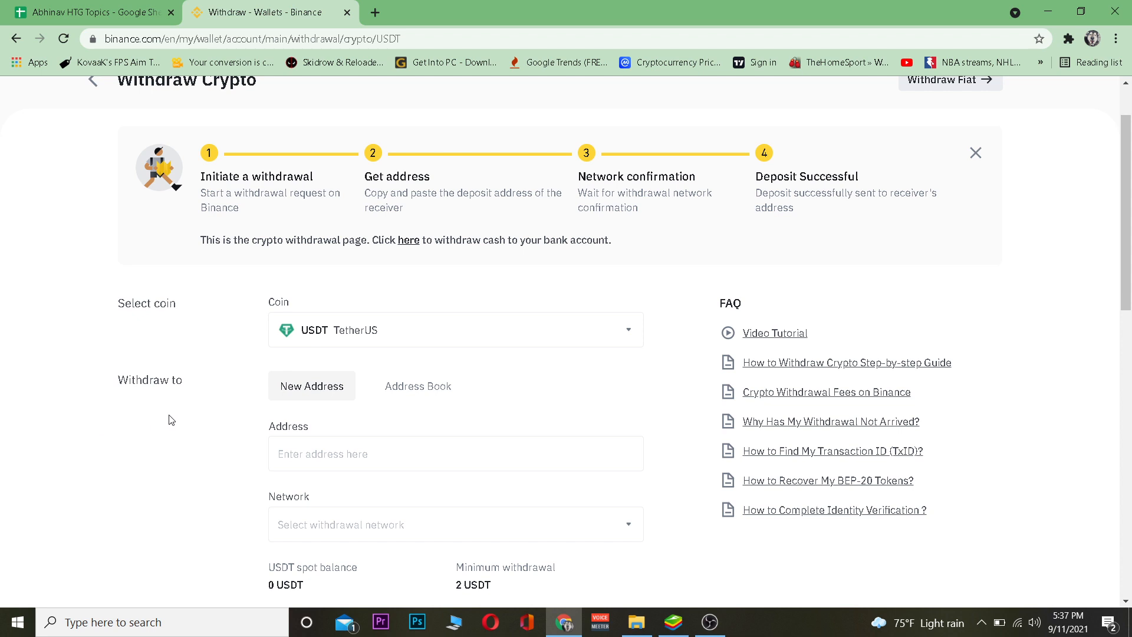
mouse_move(213, 448)
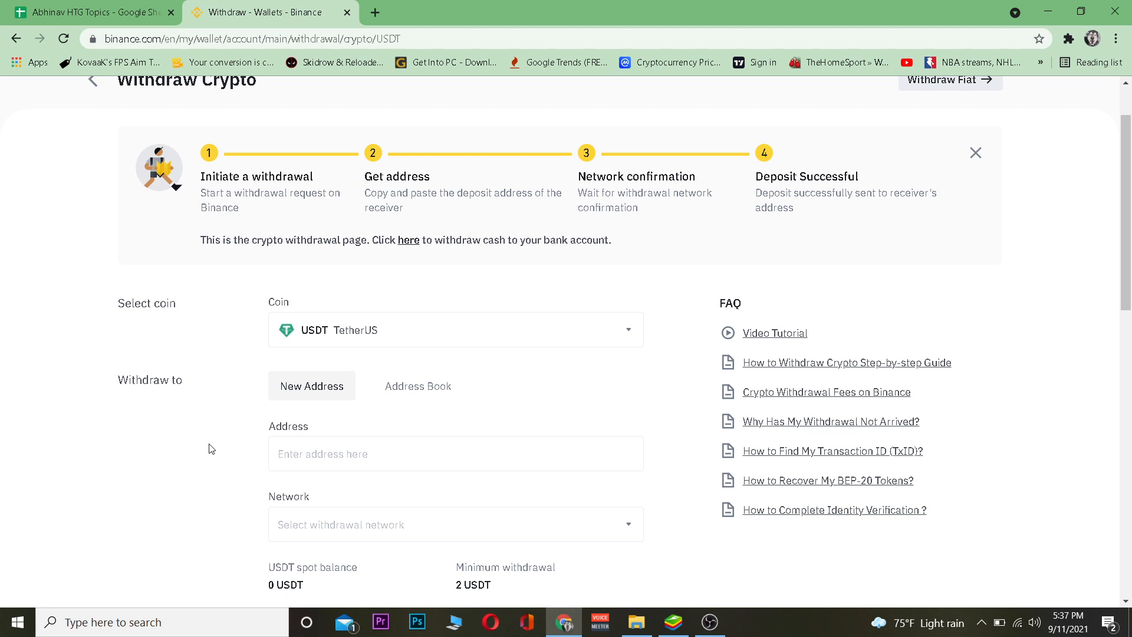
mouse_move(717, 564)
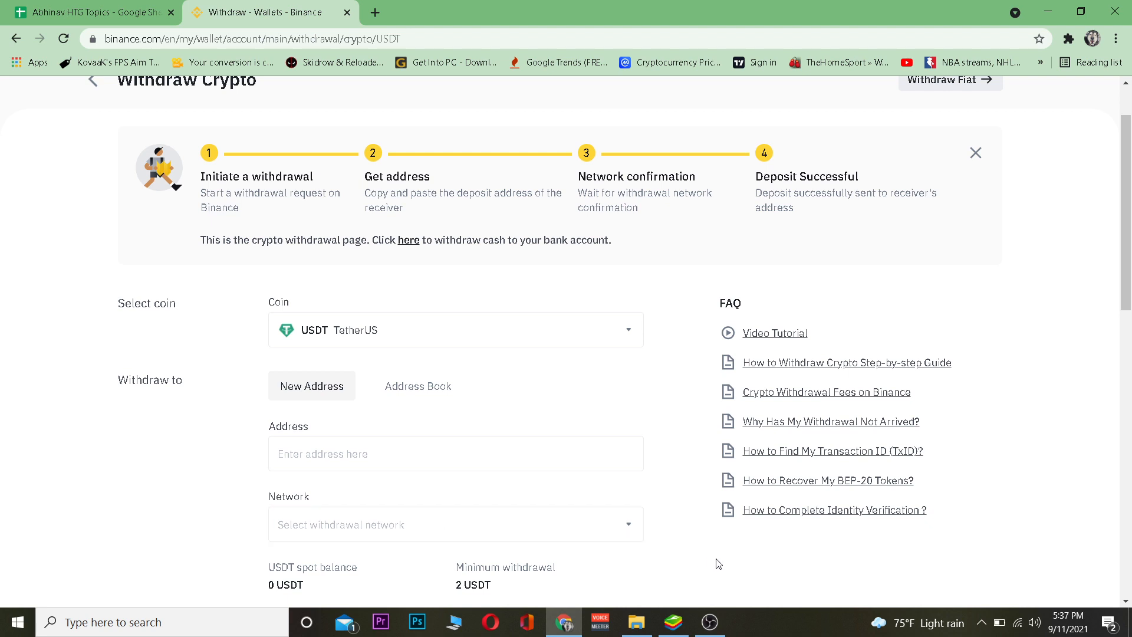